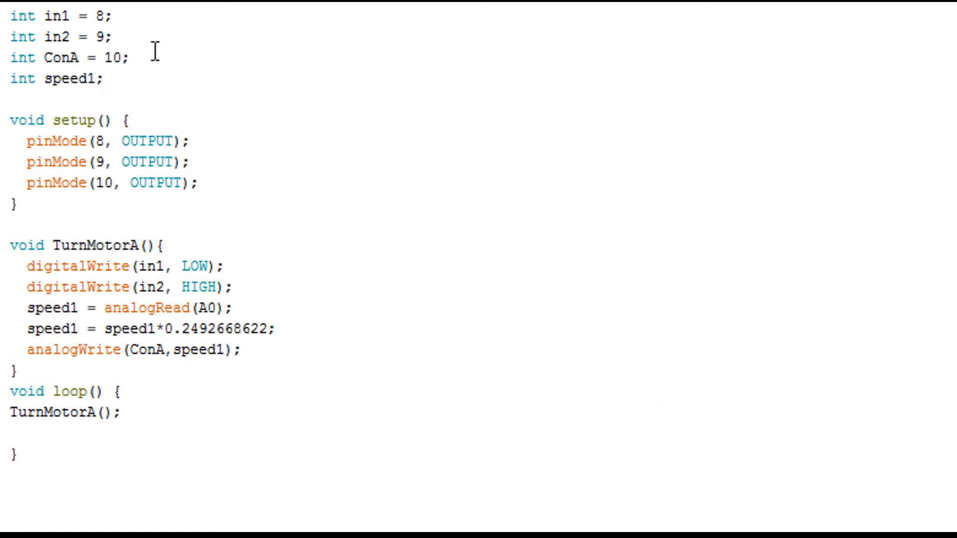
{"action": "mouse_move", "coordinate": [151, 64]}
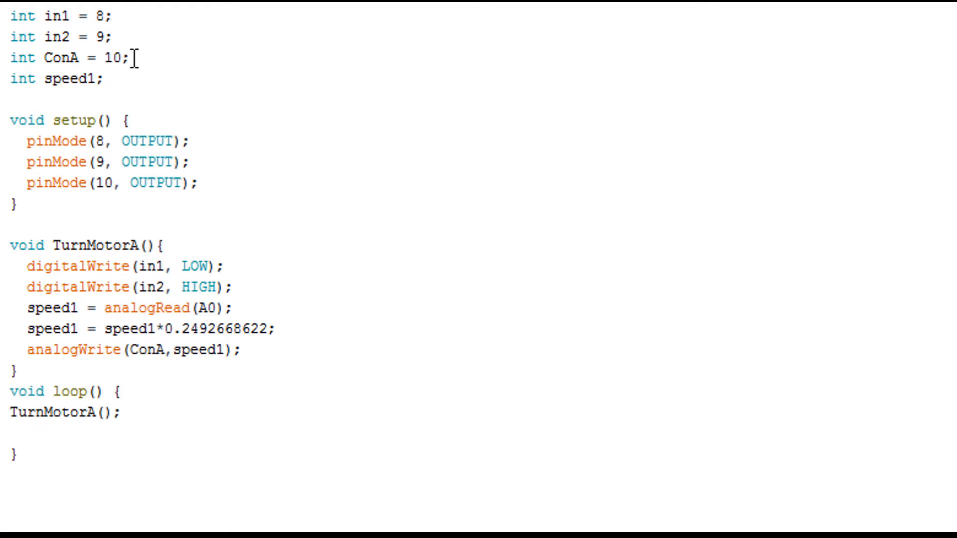
{"action": "mouse_move", "coordinate": [89, 80]}
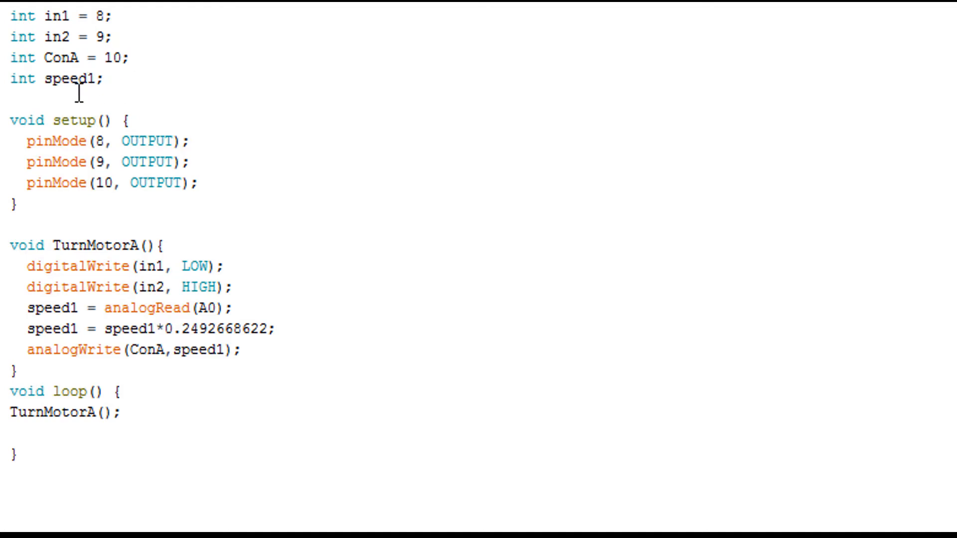
{"action": "mouse_move", "coordinate": [146, 153]}
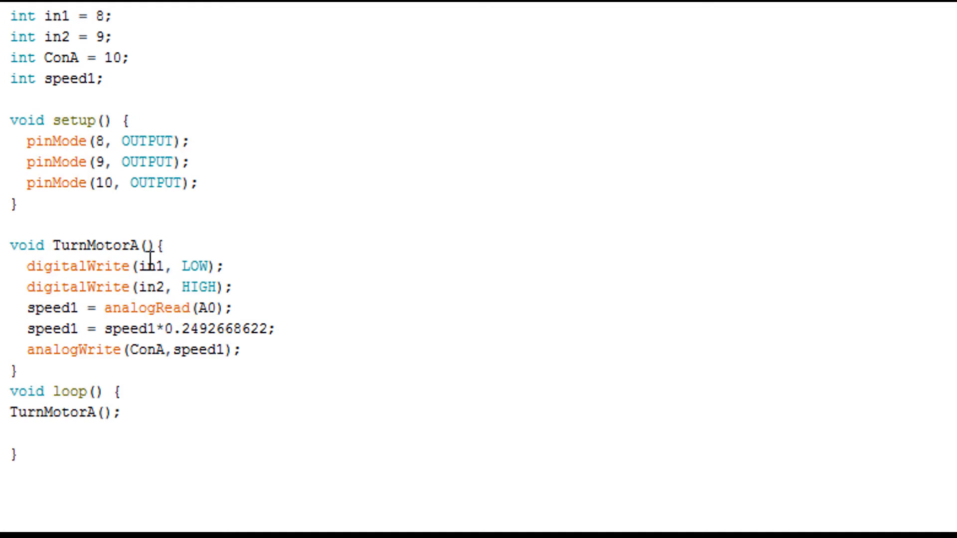
{"action": "mouse_move", "coordinate": [189, 255]}
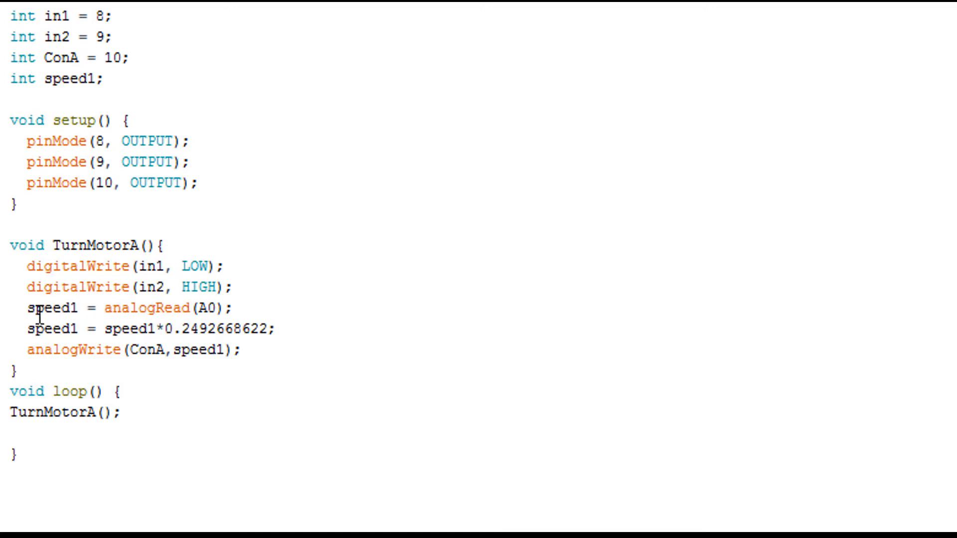
{"action": "mouse_move", "coordinate": [157, 307]}
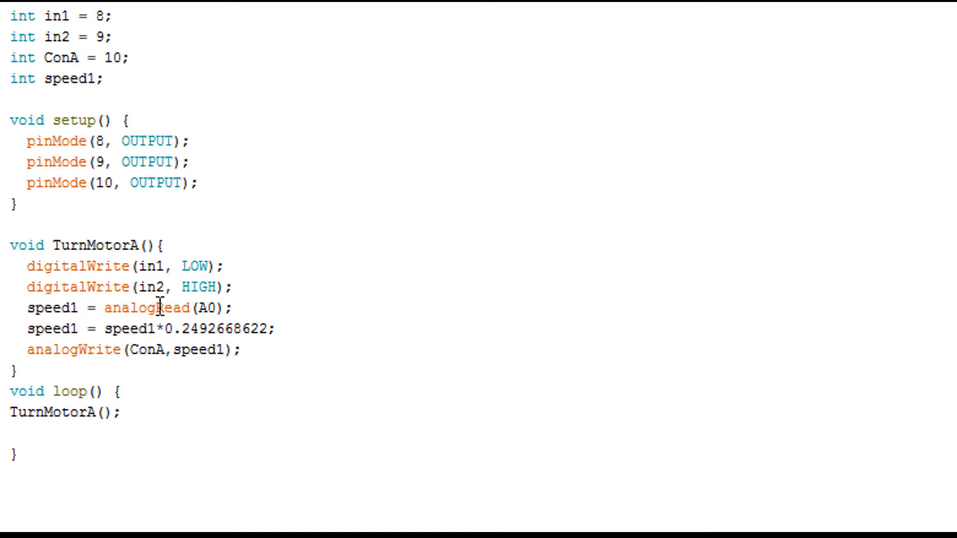
{"action": "mouse_move", "coordinate": [201, 313]}
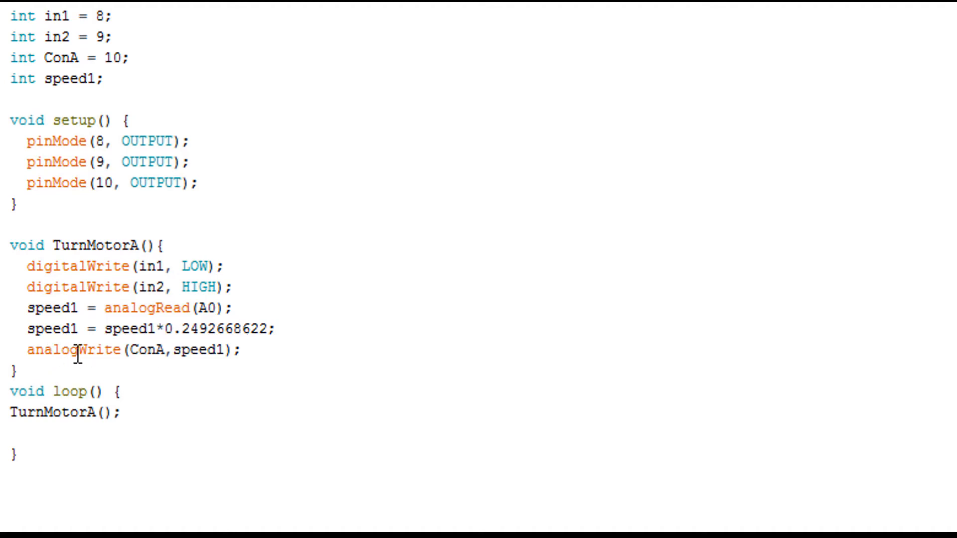
{"action": "mouse_move", "coordinate": [157, 368]}
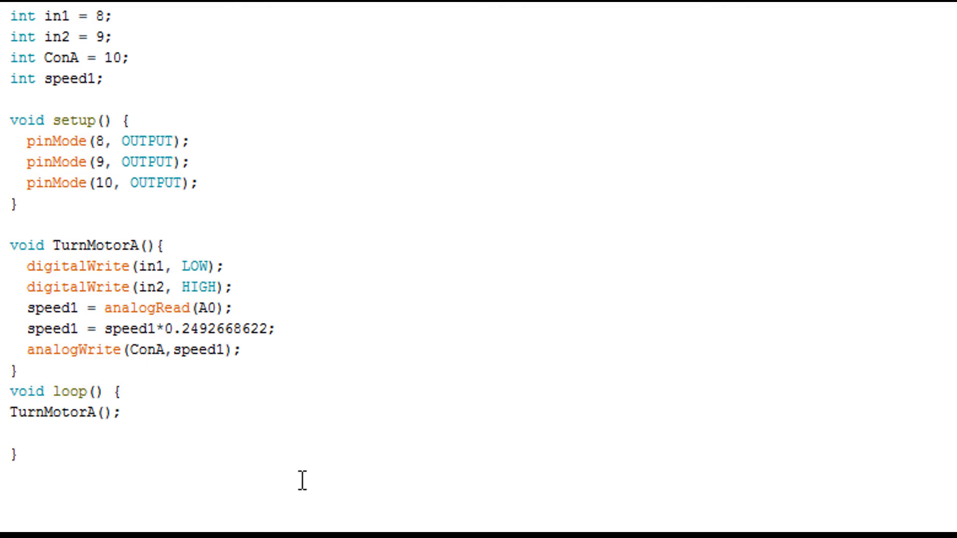
{"action": "mouse_move", "coordinate": [91, 423]}
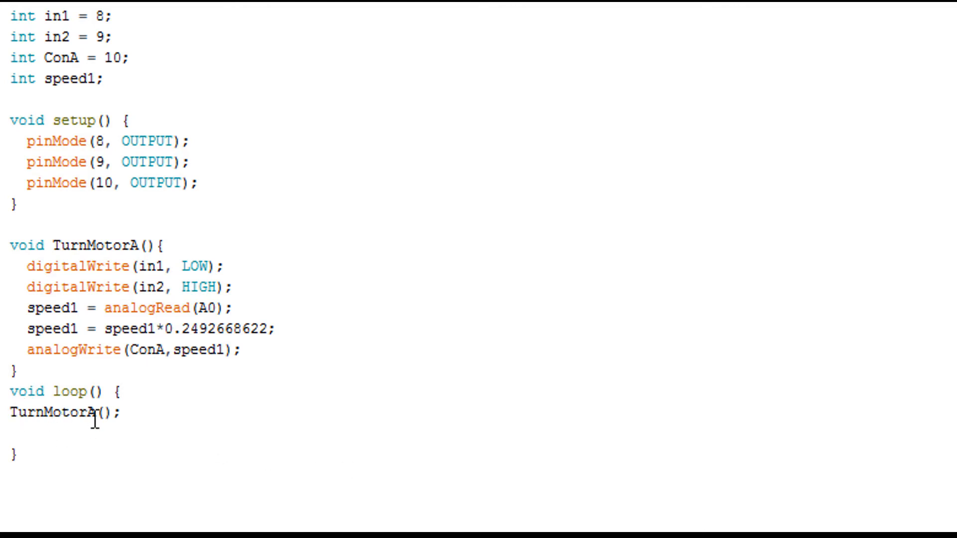